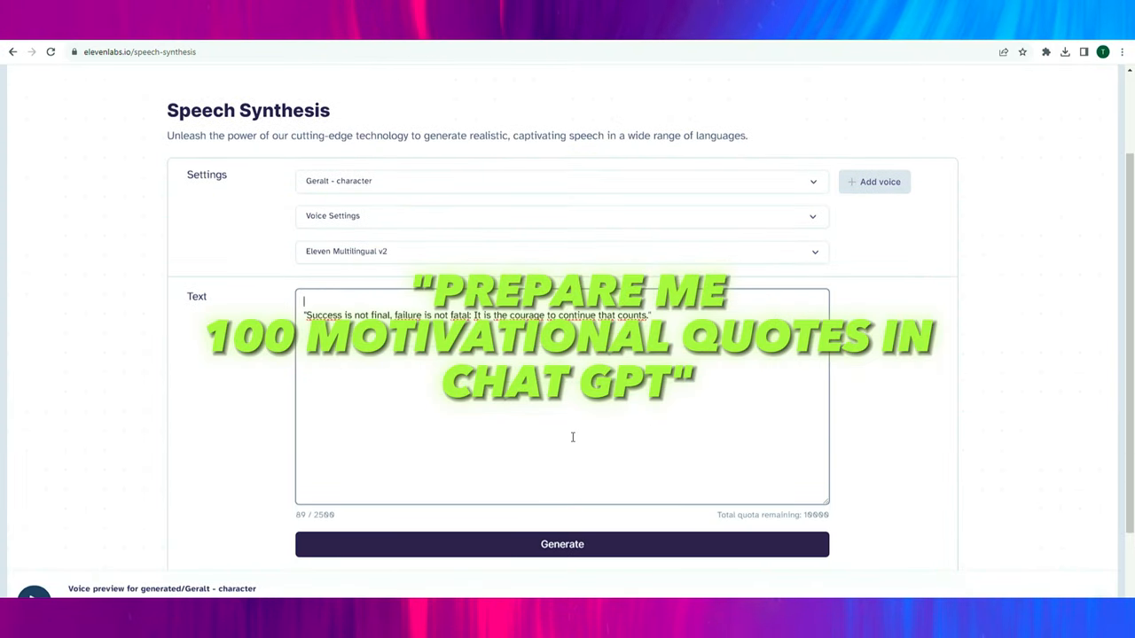
Generate the Geralt-voice ElevenLabs voiceover of the success-and-failure quote
click(562, 543)
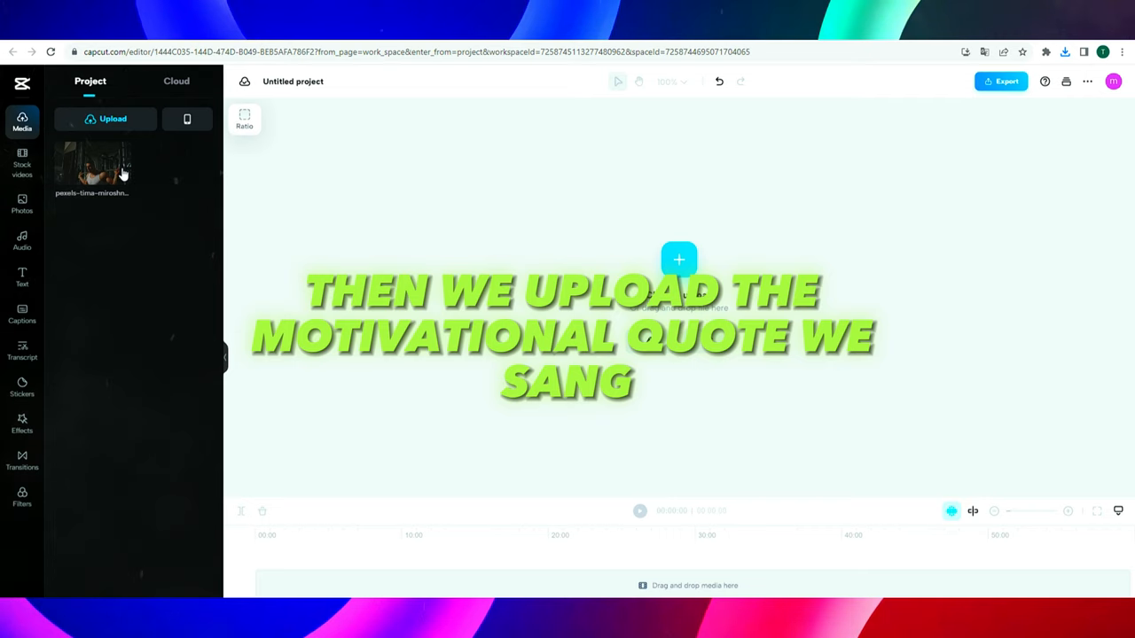
Add the ElevenLabs voiceover to the 9:16 timeline and trim the gym clip to about 7 seconds
click(113, 118)
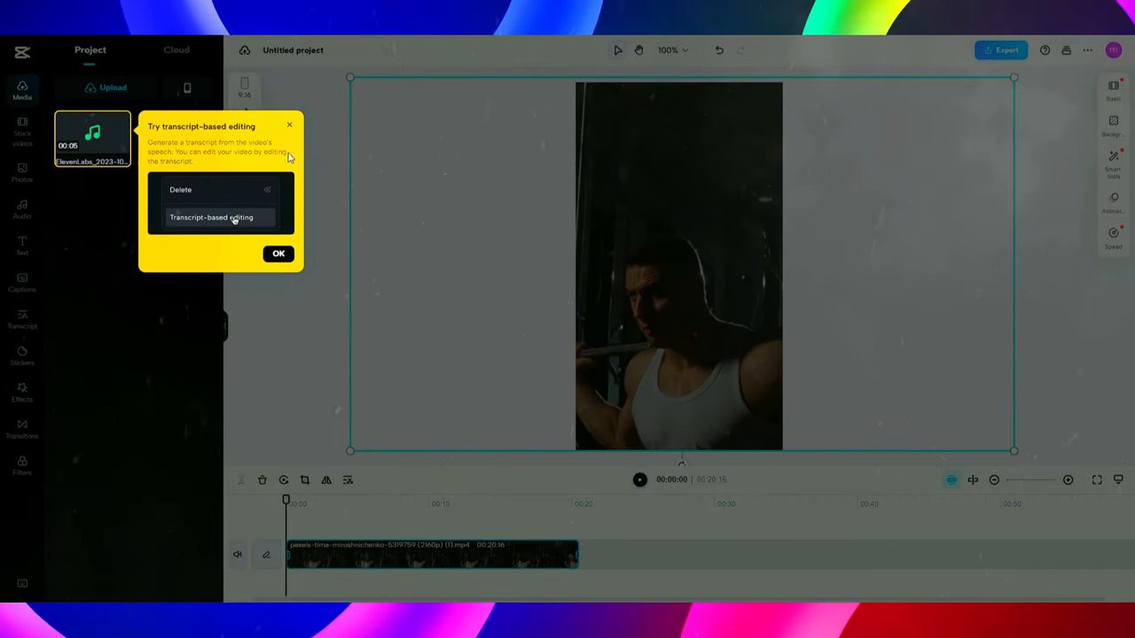
click(279, 253)
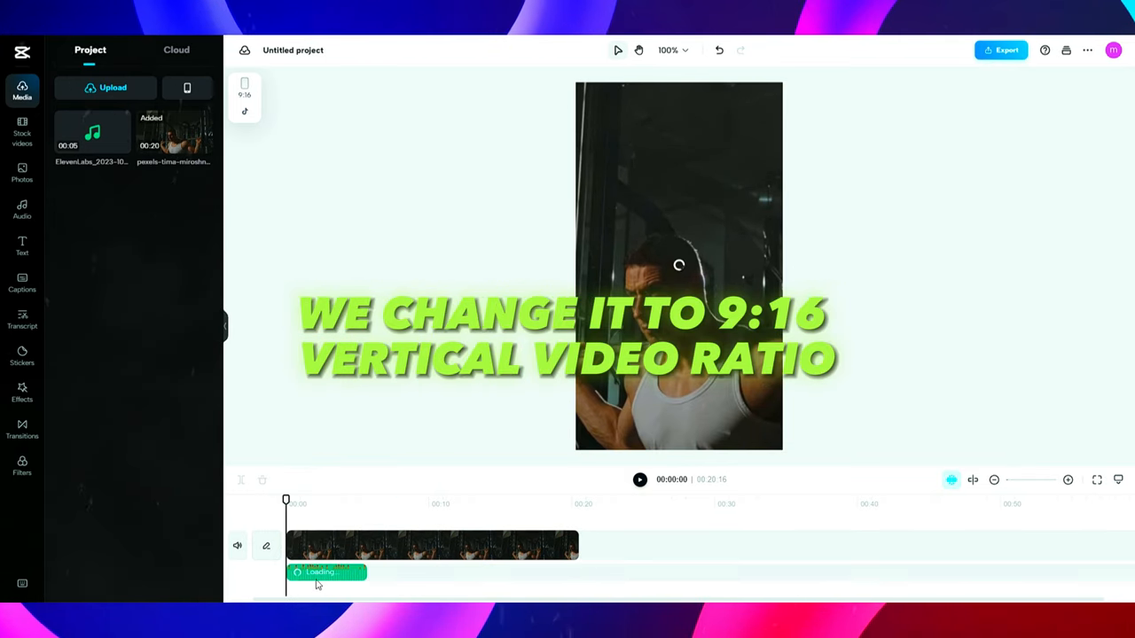
click(433, 546)
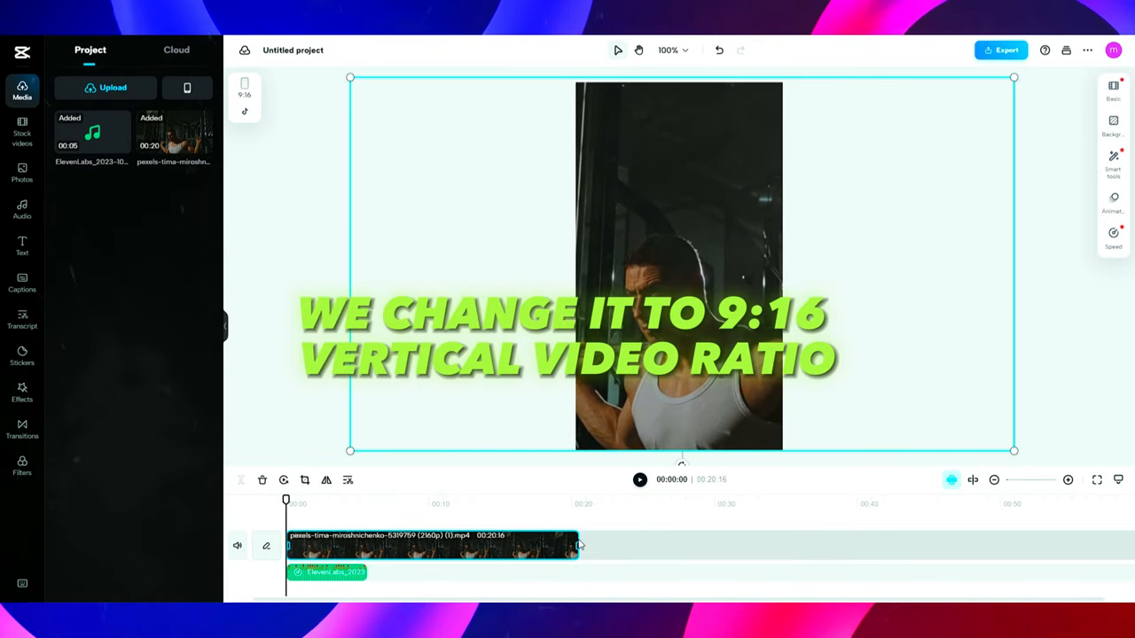
drag(576, 545, 515, 546)
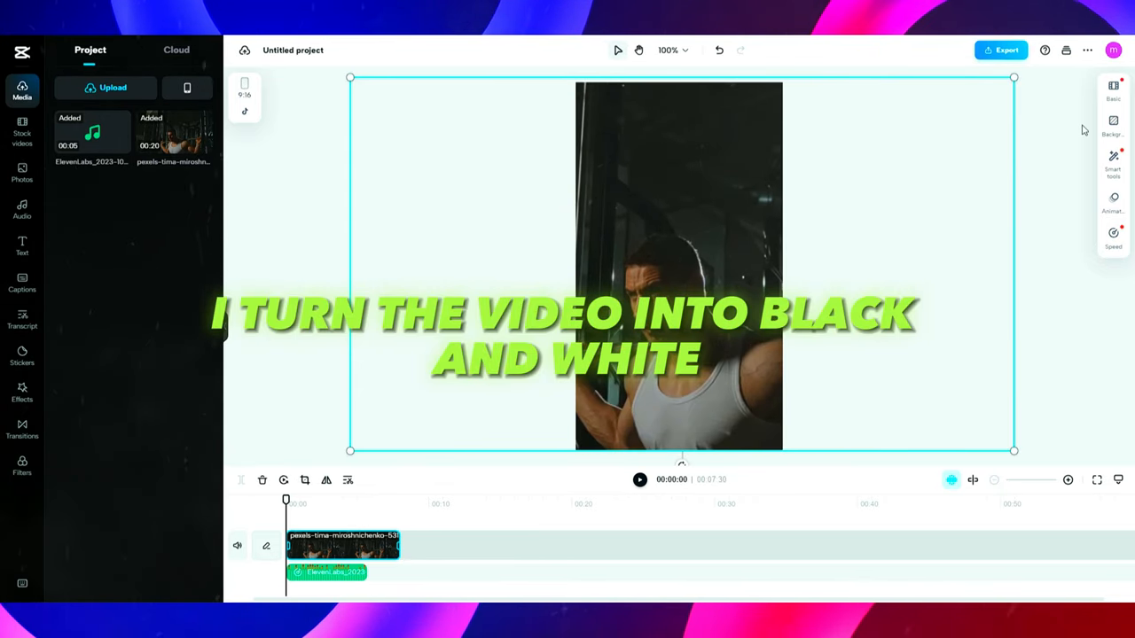
Set the gym clip's saturation to minimum, sharpness to 100 and vignette to 50
click(1114, 89)
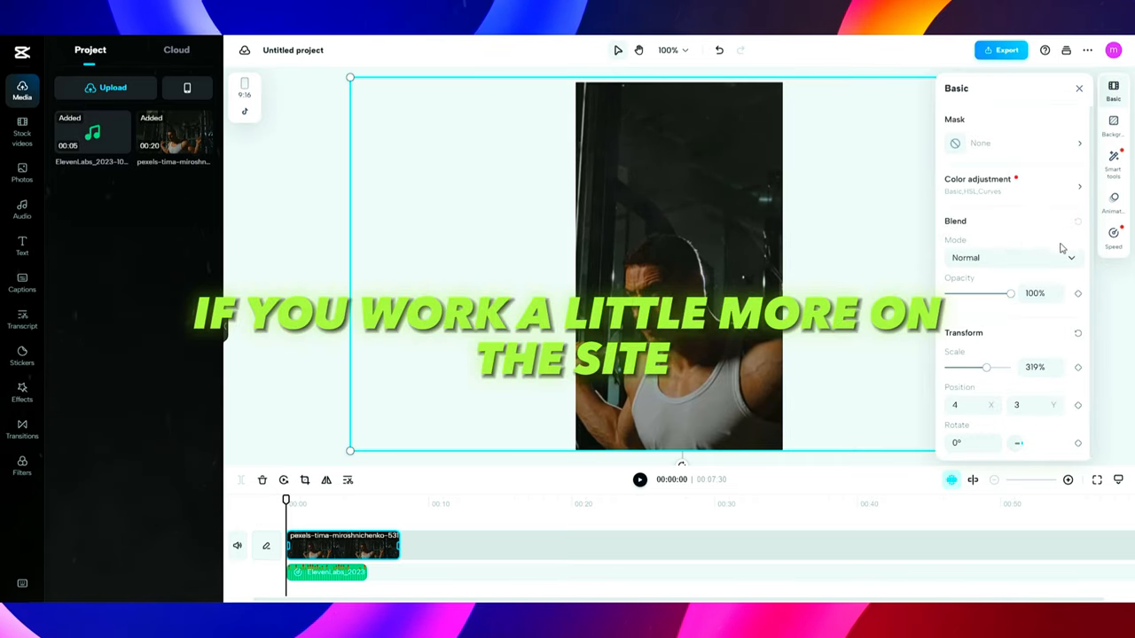
click(977, 186)
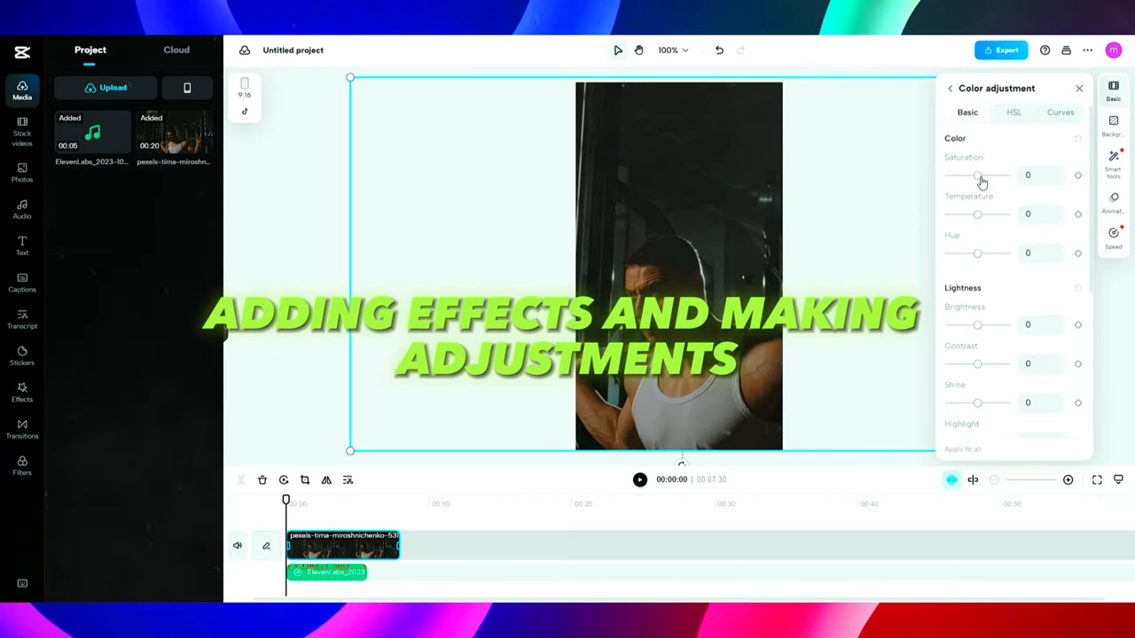
drag(978, 175, 945, 175)
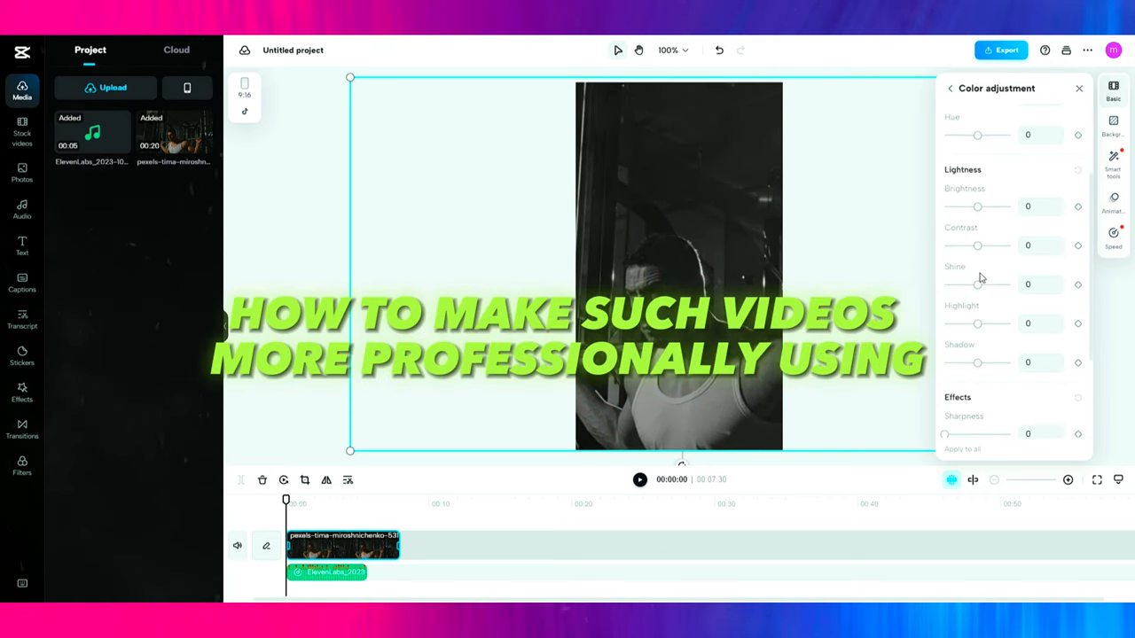
drag(944, 375, 984, 376)
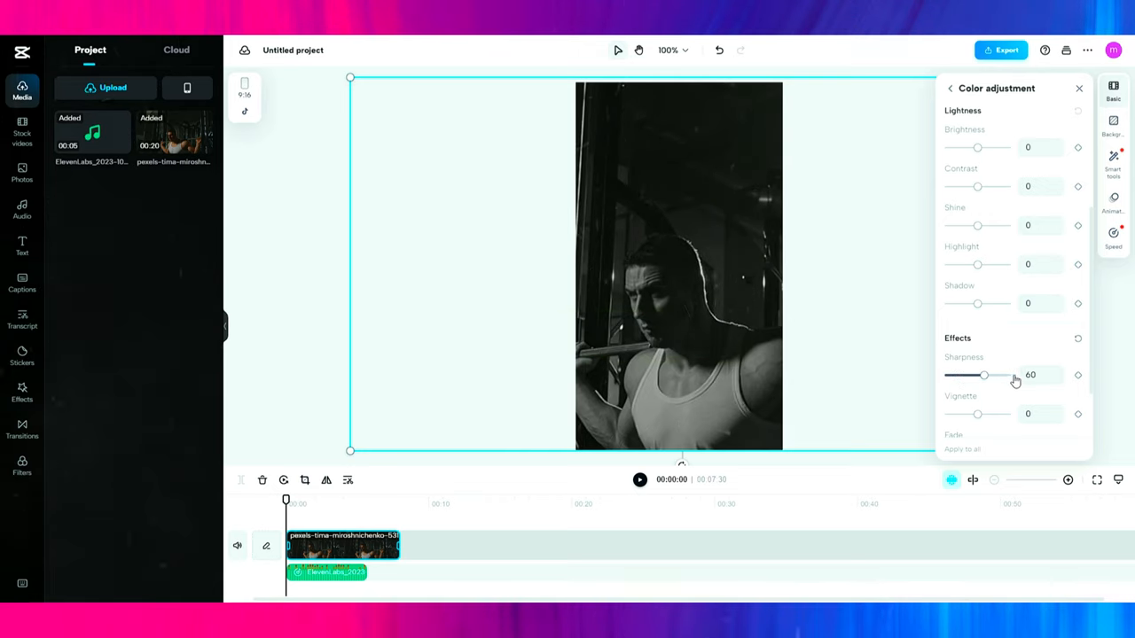
drag(985, 375, 1011, 316)
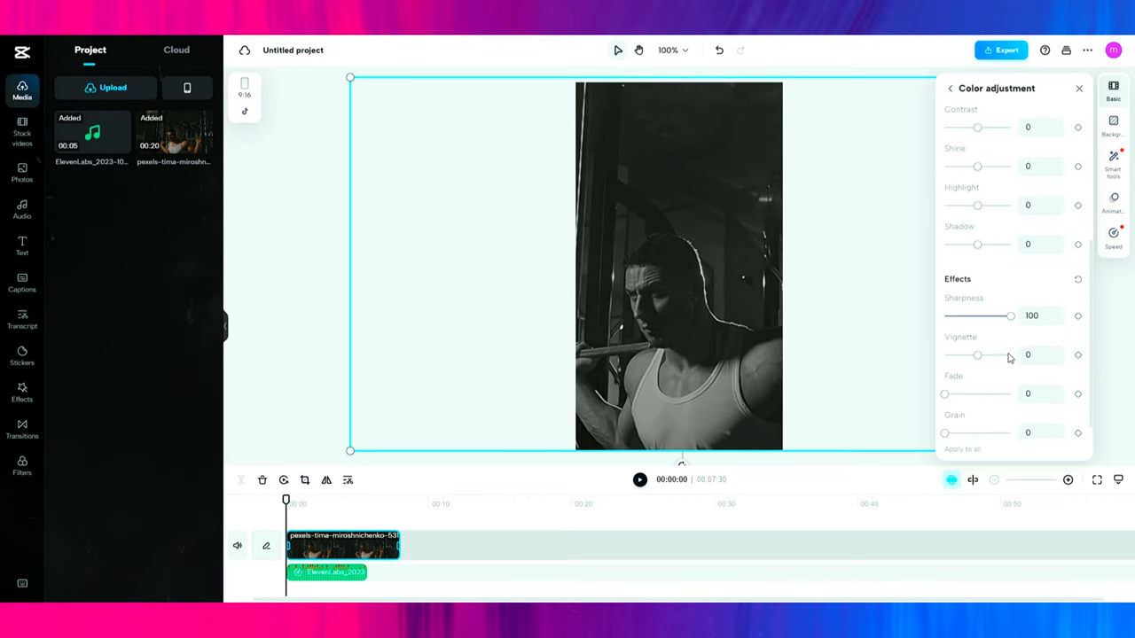
drag(977, 356, 1011, 356)
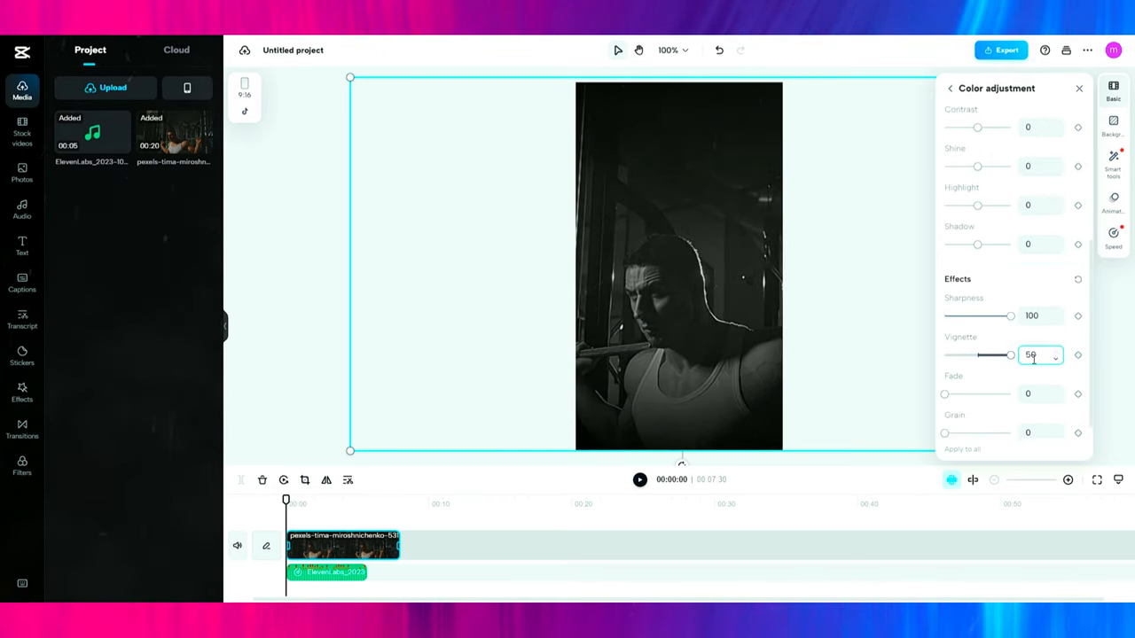
Add a Modern Titles template with the Churchill success quote and change its font
click(22, 282)
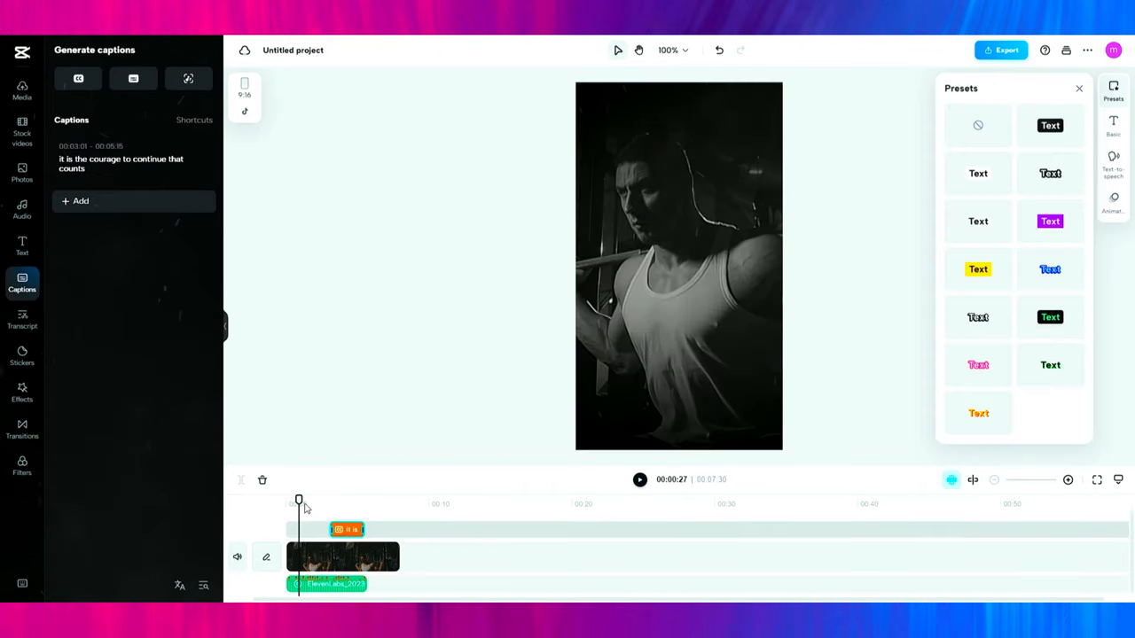
click(22, 246)
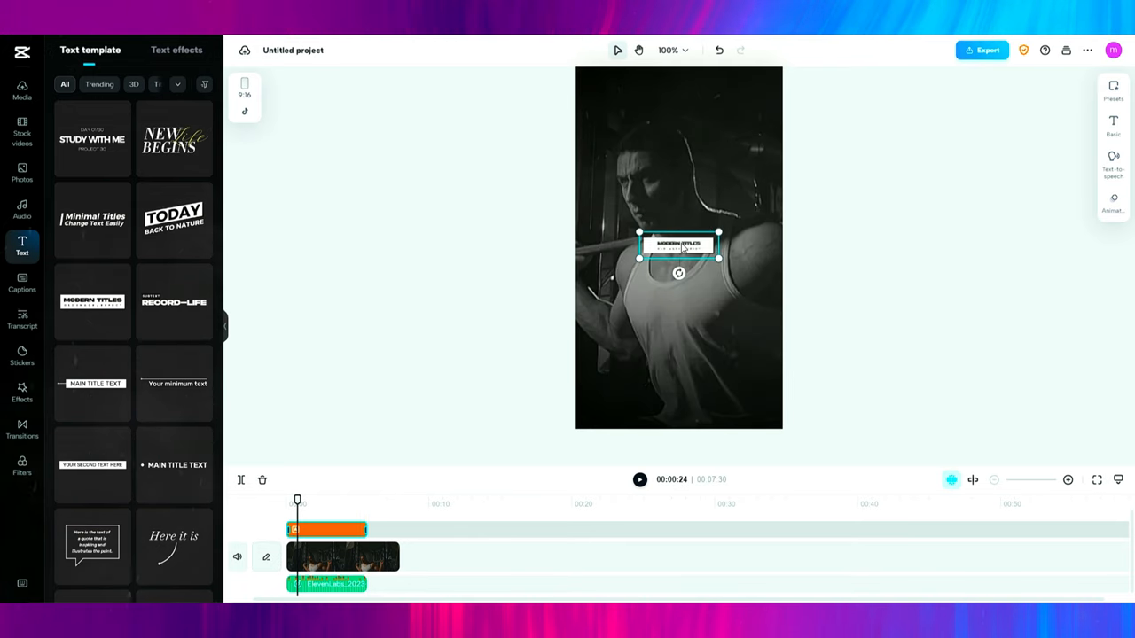
double_click(679, 243)
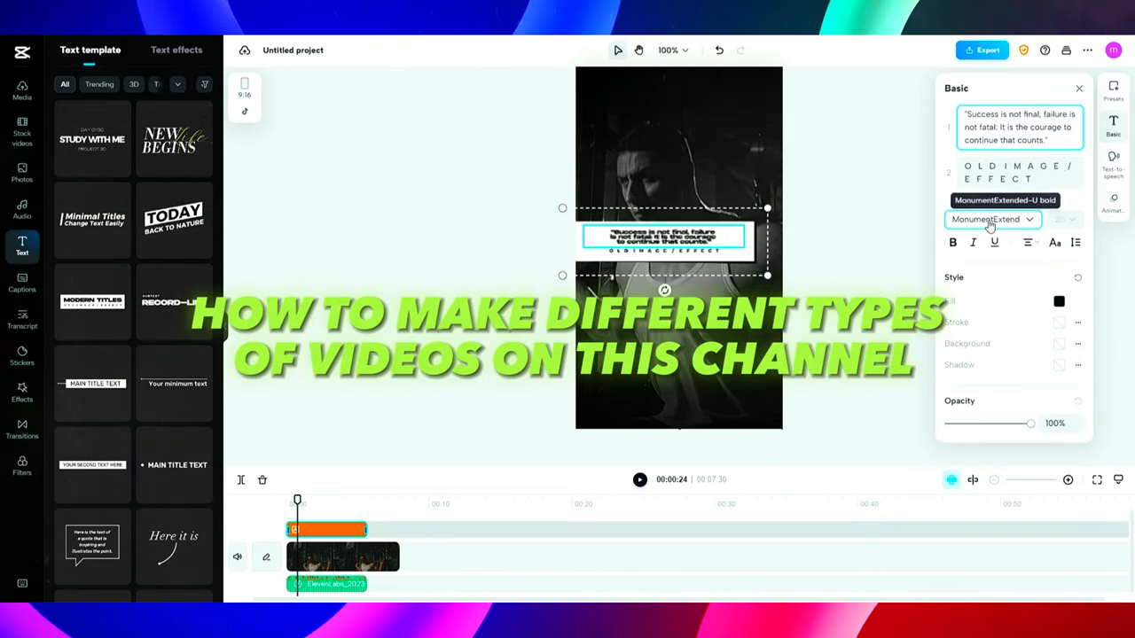
click(992, 219)
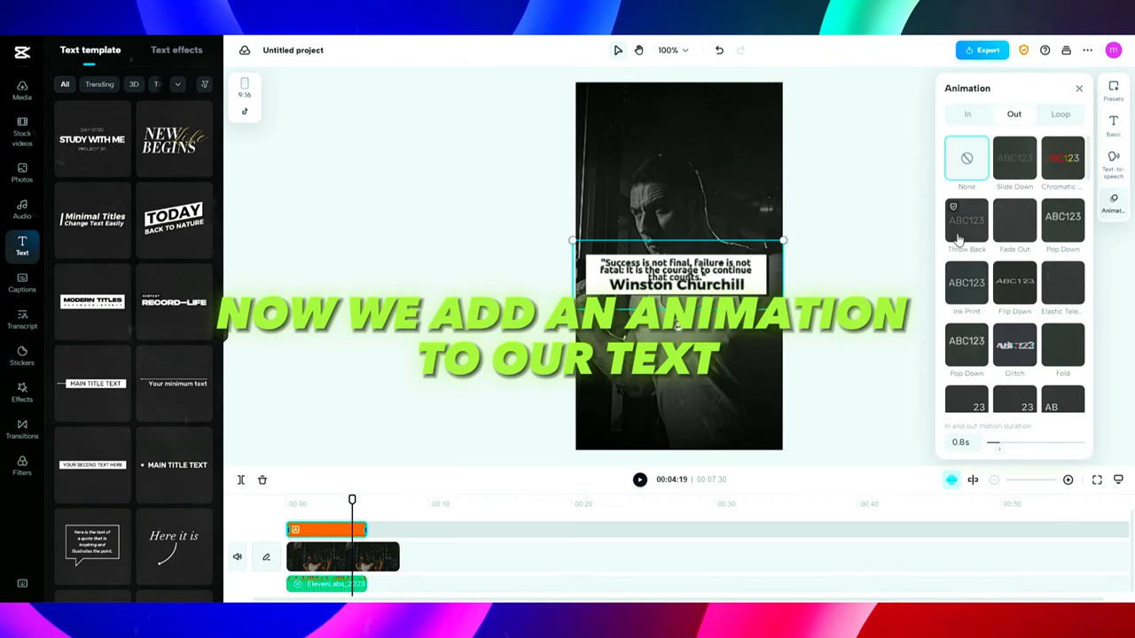
Apply the Spring exit animation from the Out presets to the quote title
scroll(down, 3)
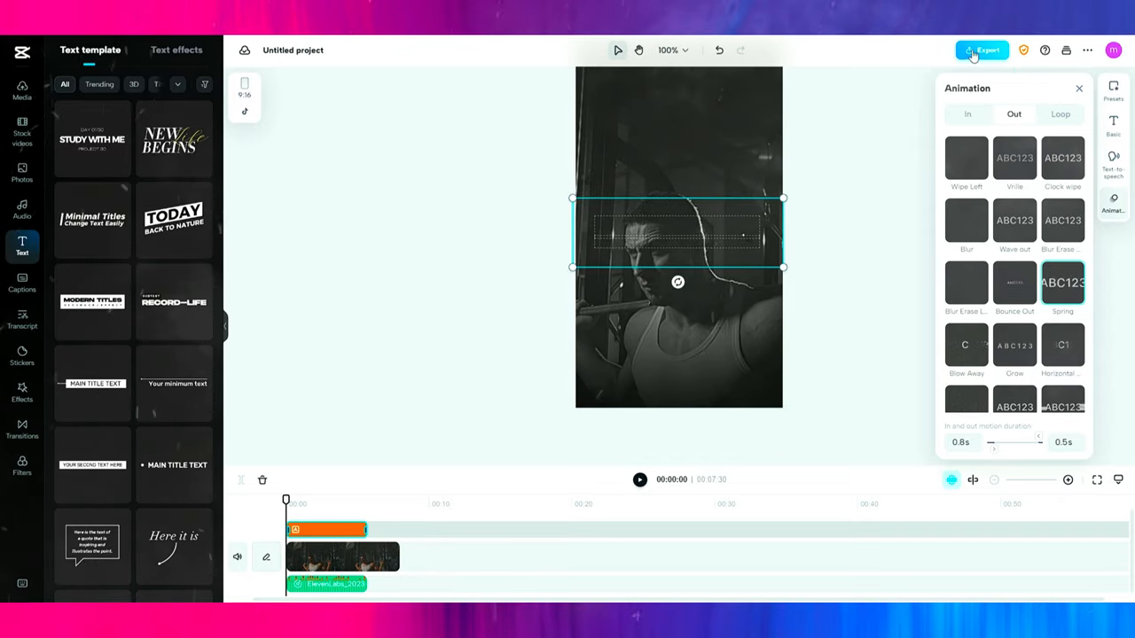
Export the first quote video as a 1080p MP4 and download it
click(981, 49)
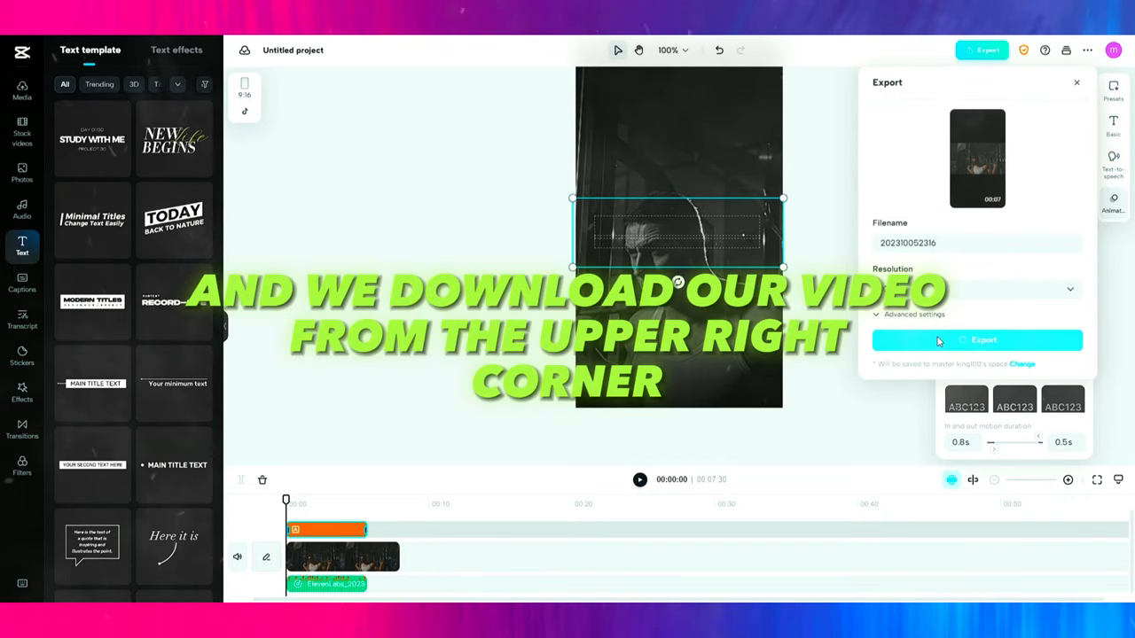
click(977, 341)
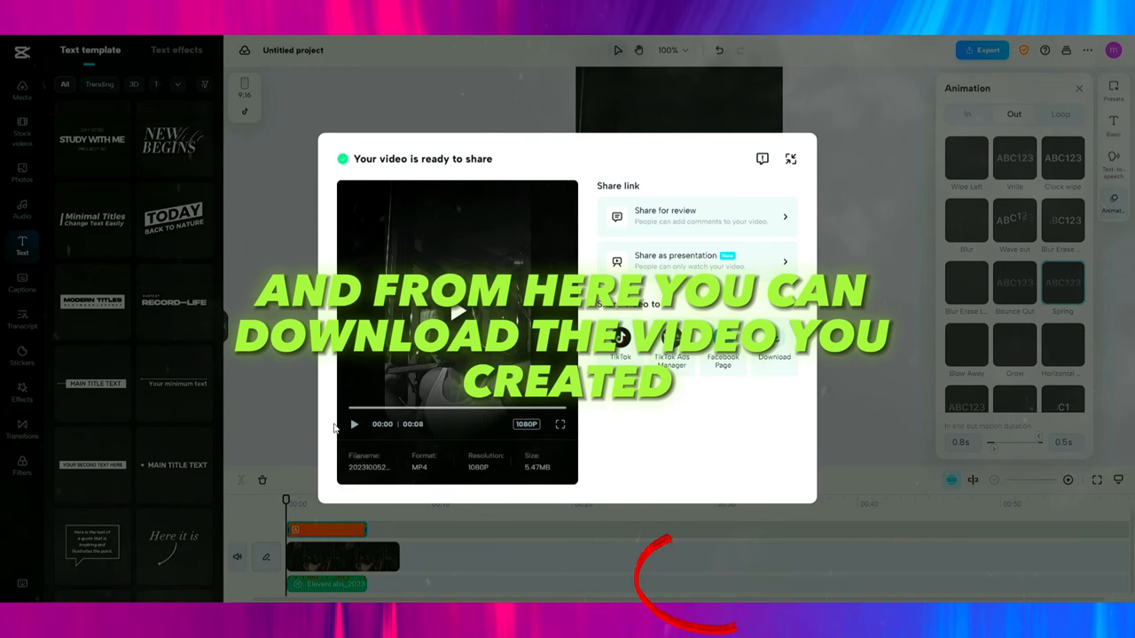
click(790, 159)
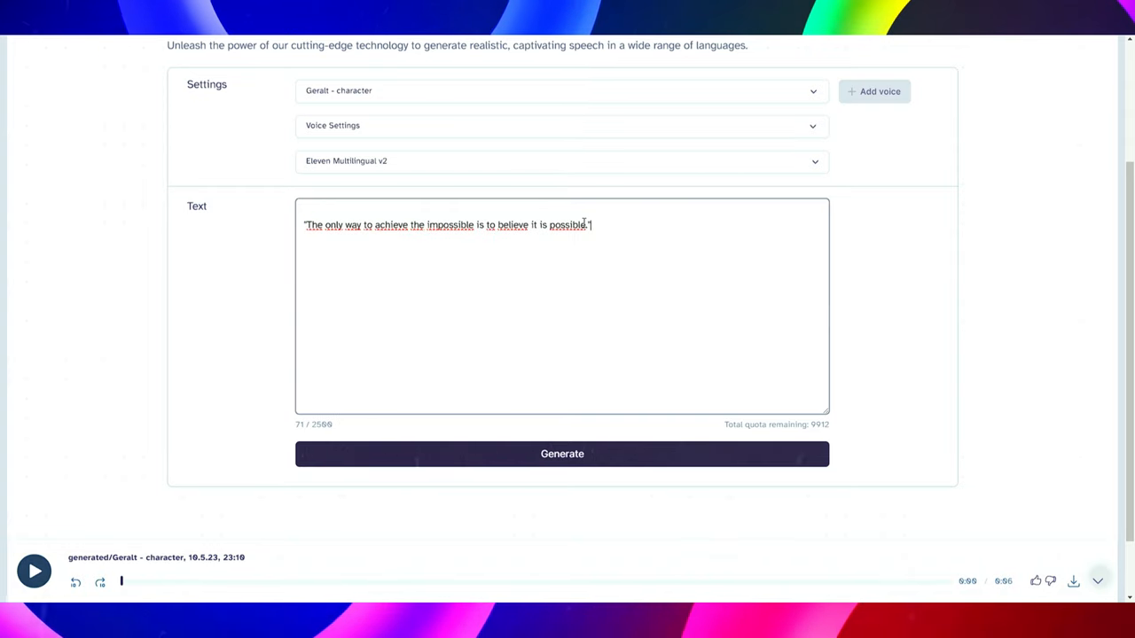
Download the Geralt voiceover of the believe-the-impossible quote
click(562, 454)
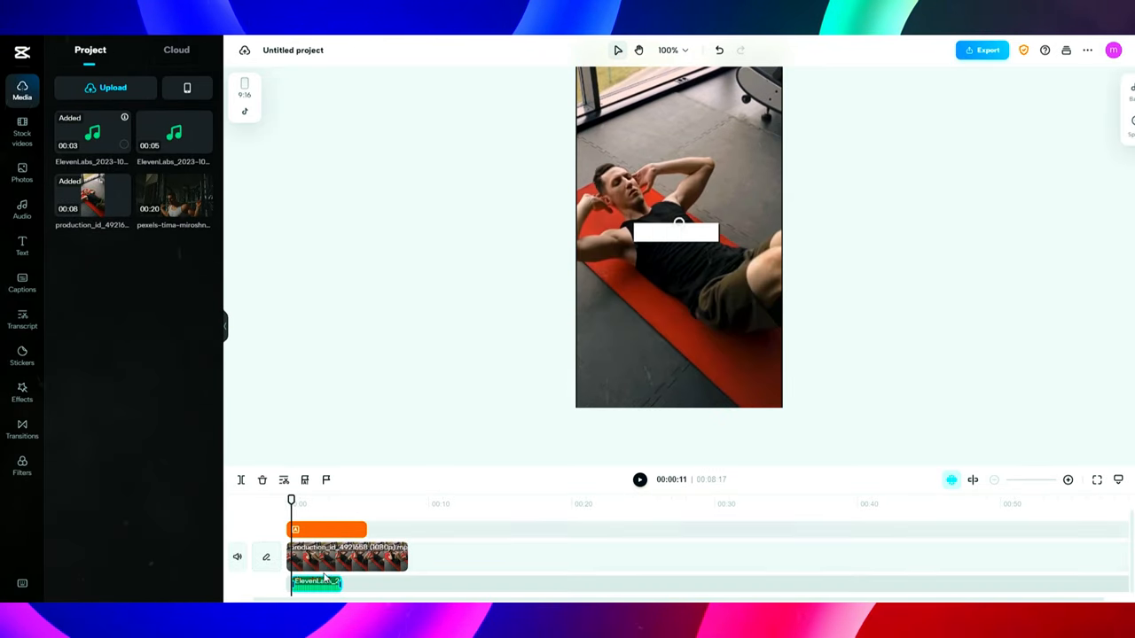
Replace the title text with the impossible-is-possible quote, set in HelveticaNeueLTF
click(676, 232)
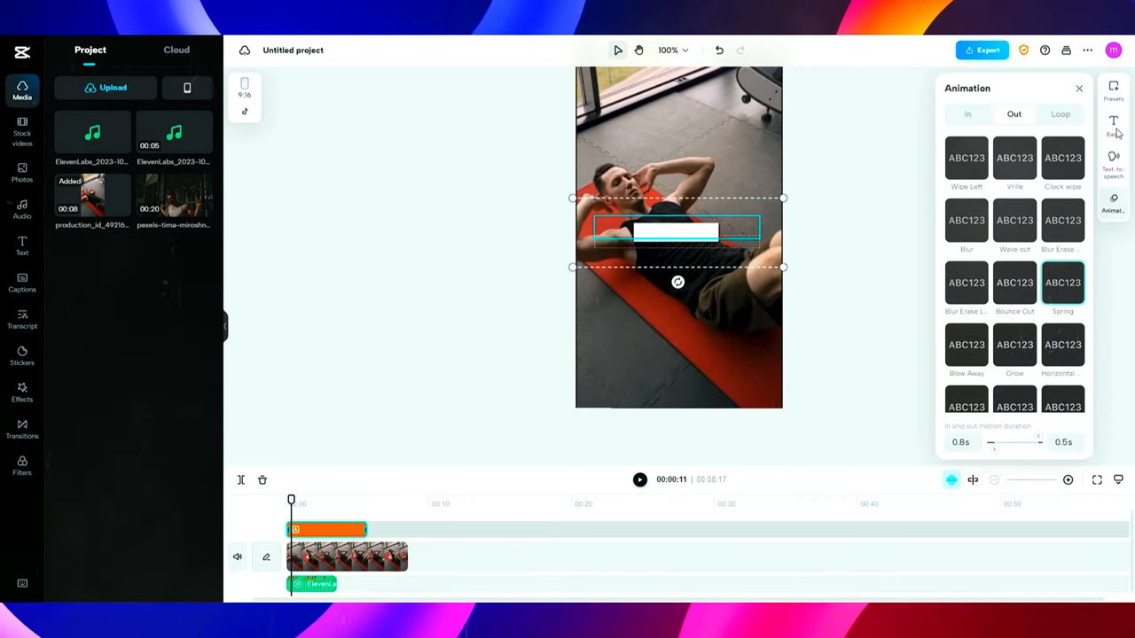
click(1114, 124)
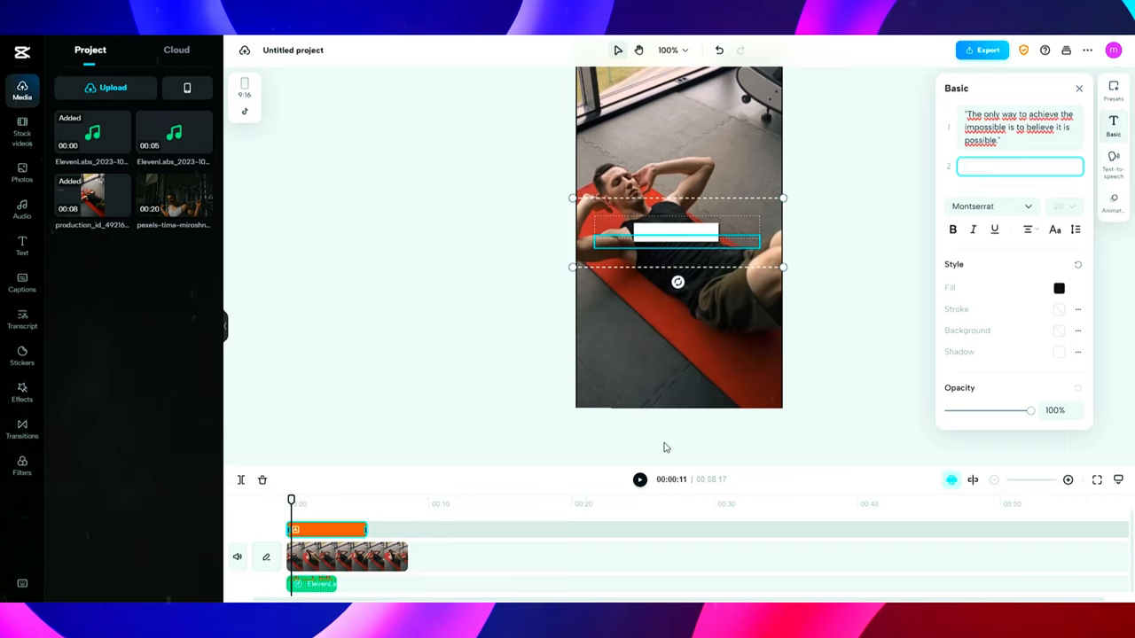
click(639, 480)
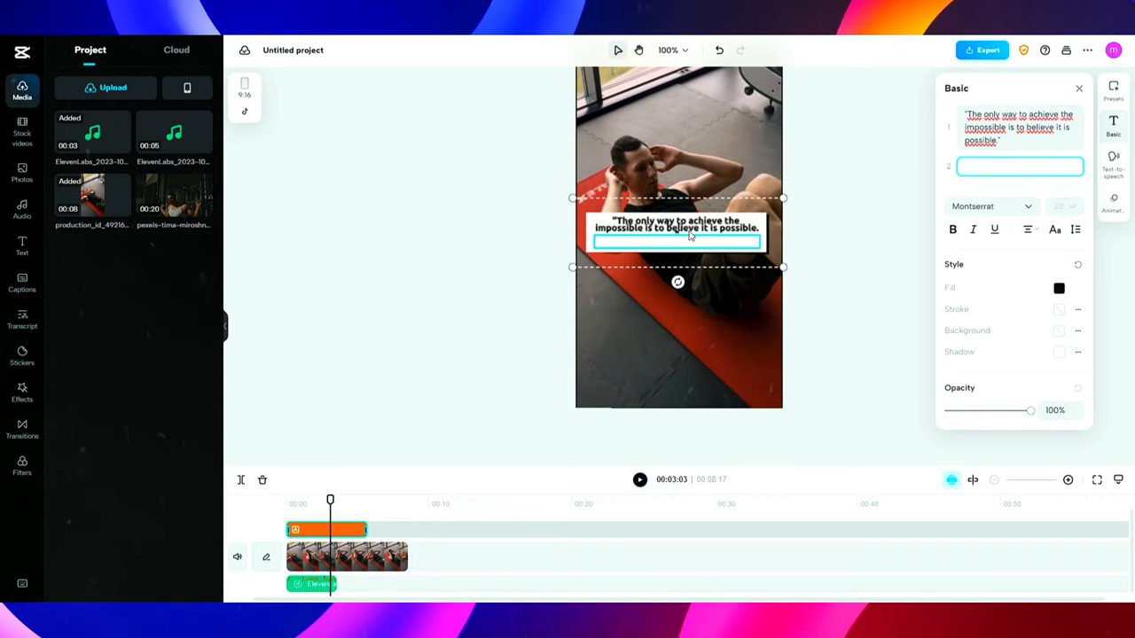
click(989, 206)
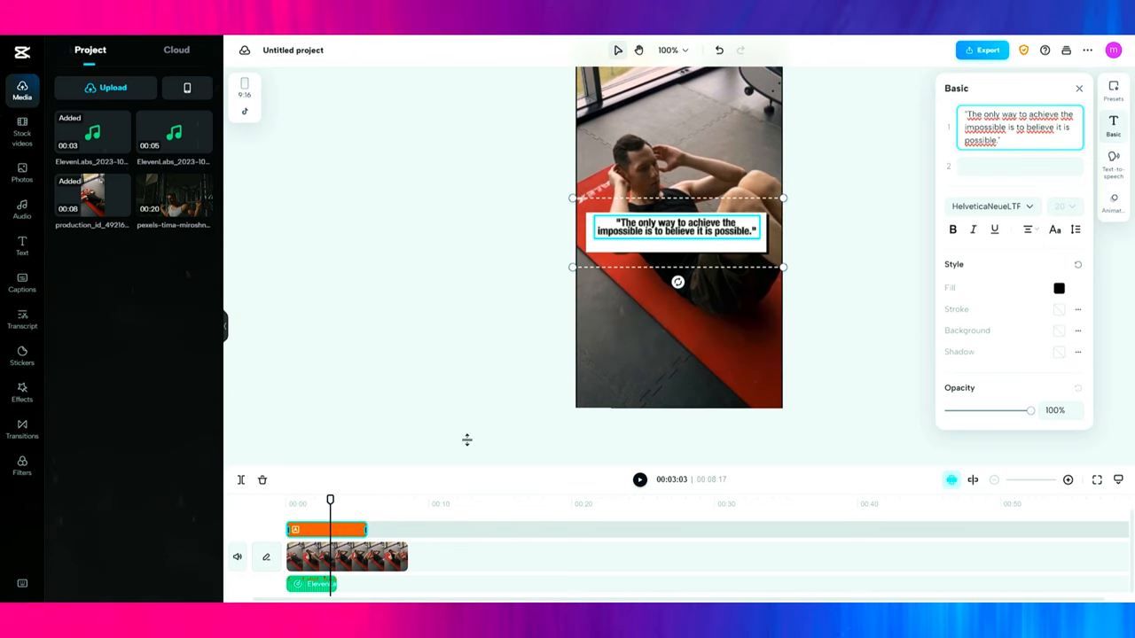
click(346, 556)
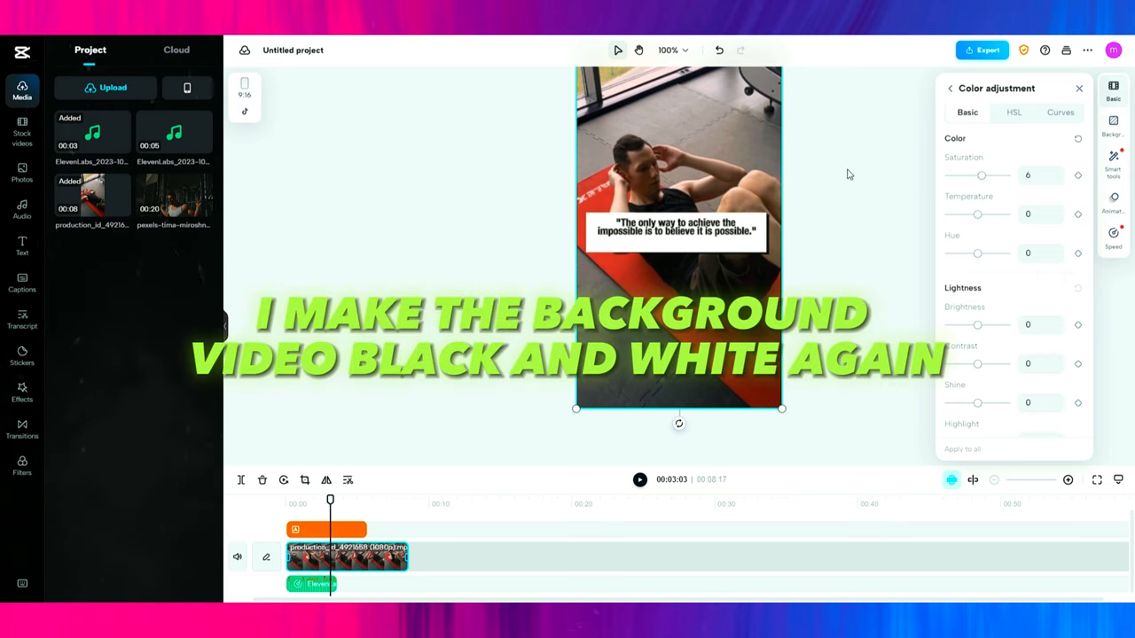
Set the sit-up clip's saturation to -42, brightness to -23 and vignette to 40
drag(981, 176, 986, 176)
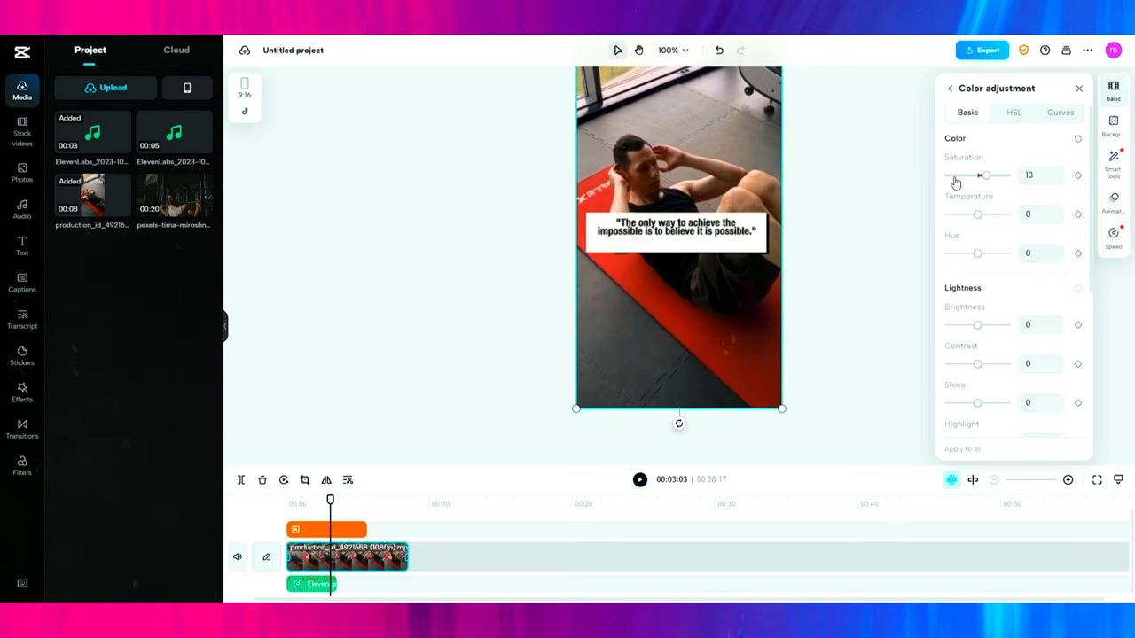
drag(984, 175, 970, 176)
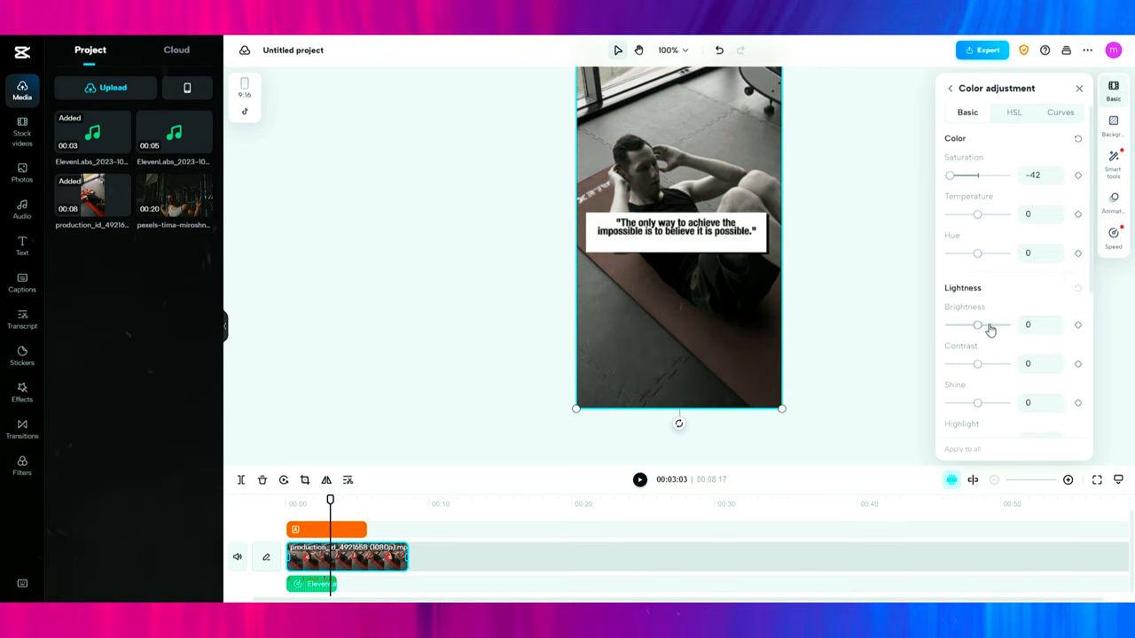
drag(978, 324, 960, 324)
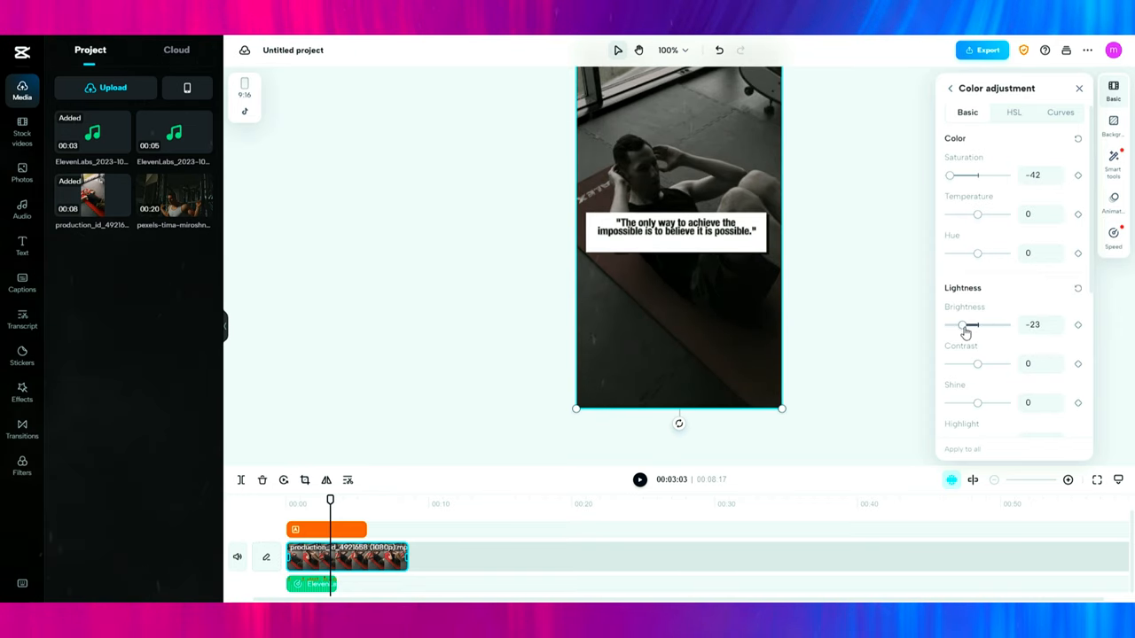
scroll(down, 3)
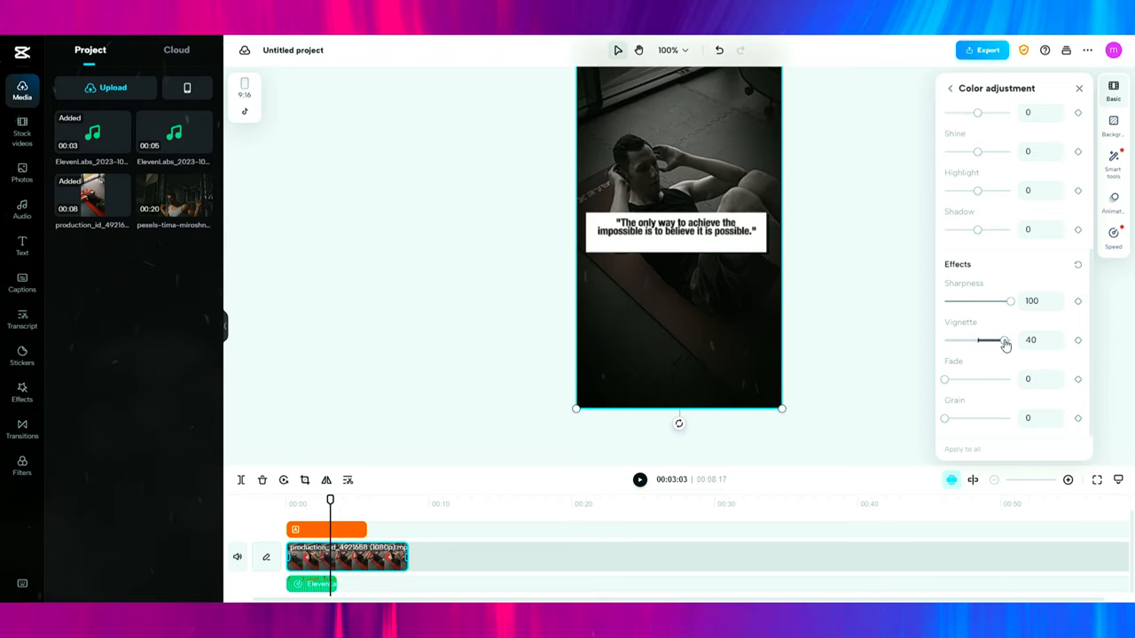
drag(1005, 341, 1000, 341)
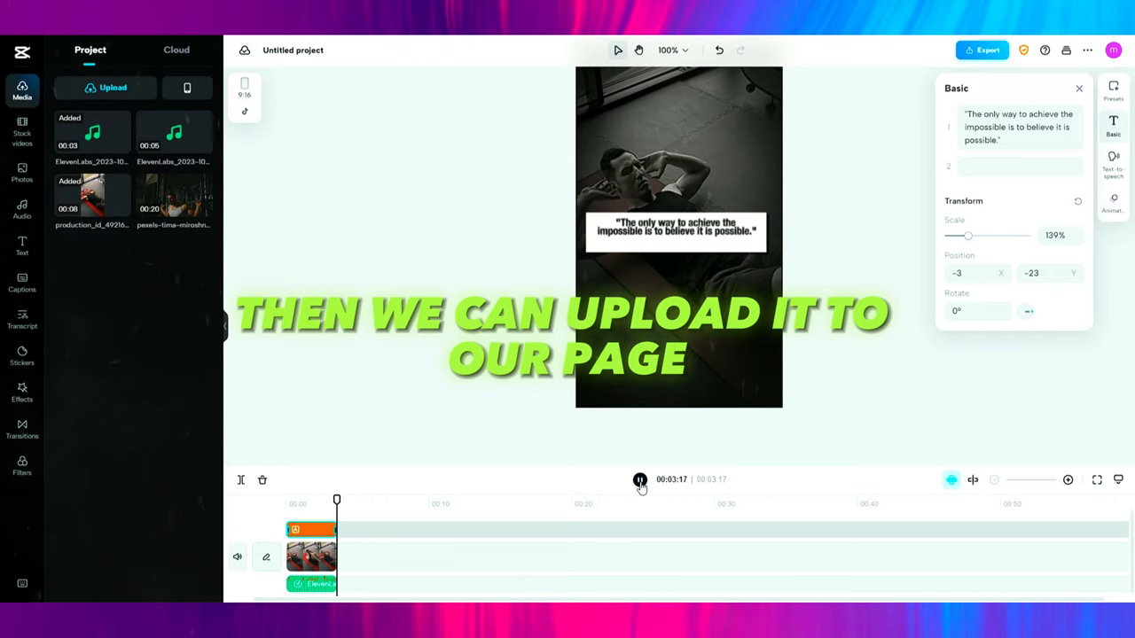
Render the second quote video at 1080p resolution
click(982, 49)
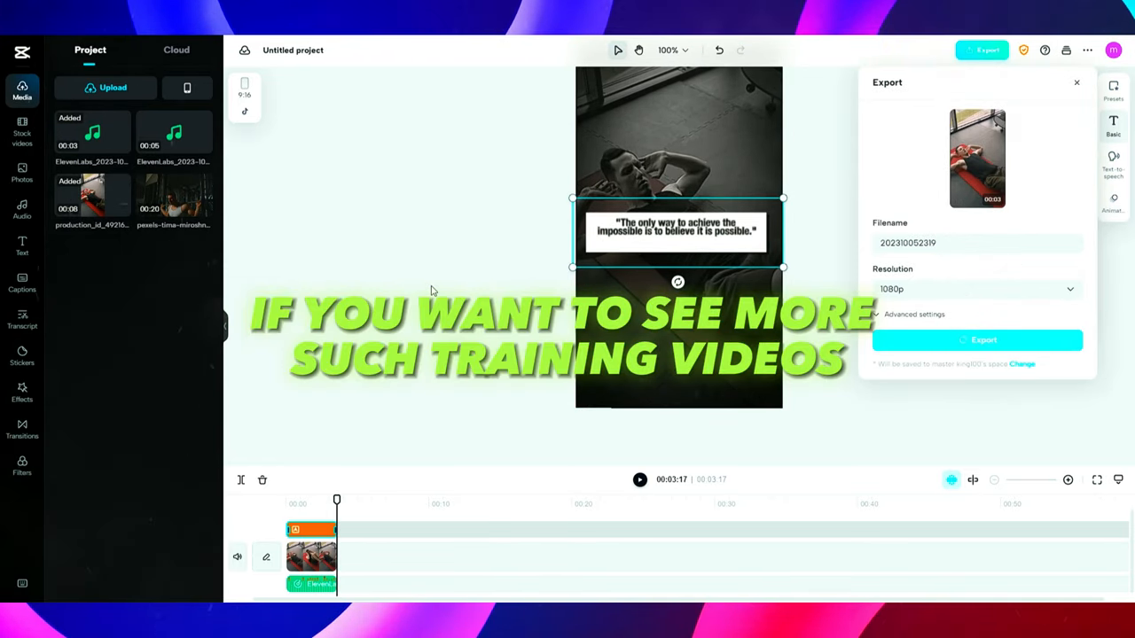
click(976, 340)
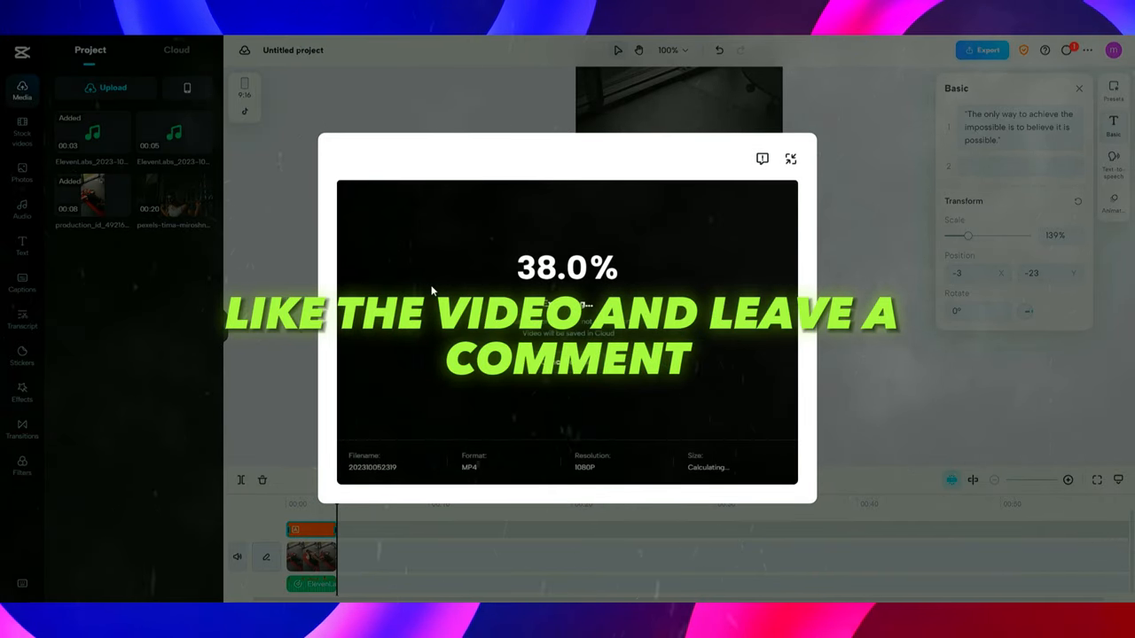